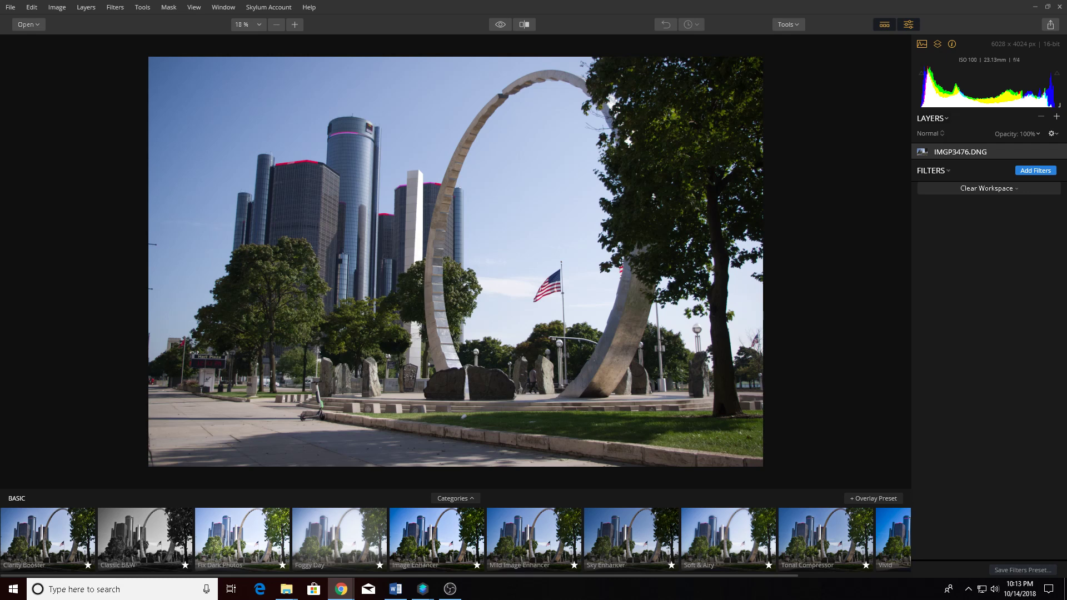
{"action": "mouse_move", "coordinate": [498, 106]}
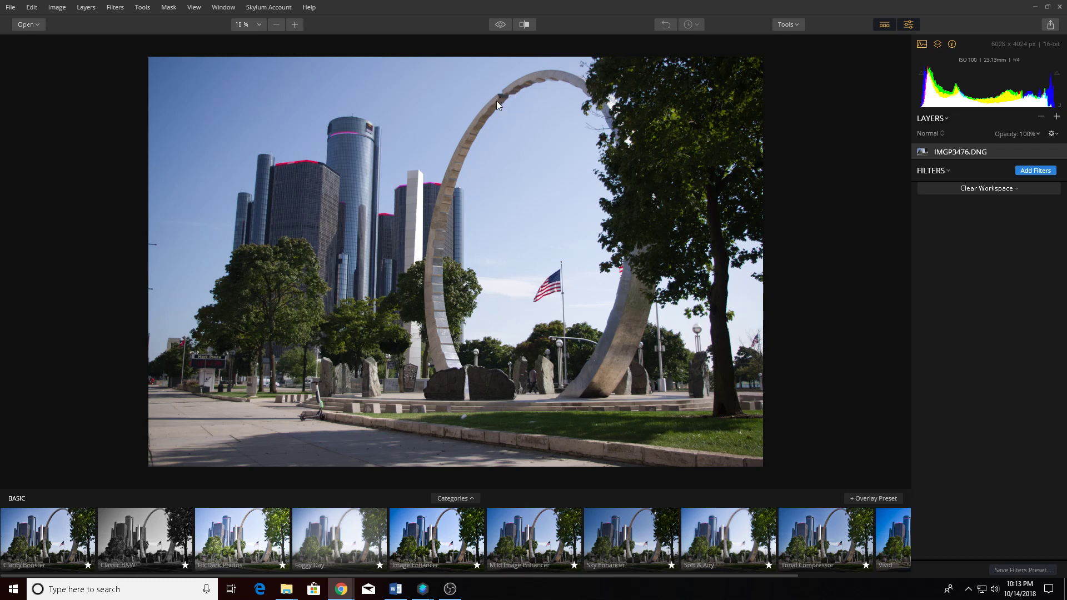
{"action": "mouse_move", "coordinate": [478, 109]}
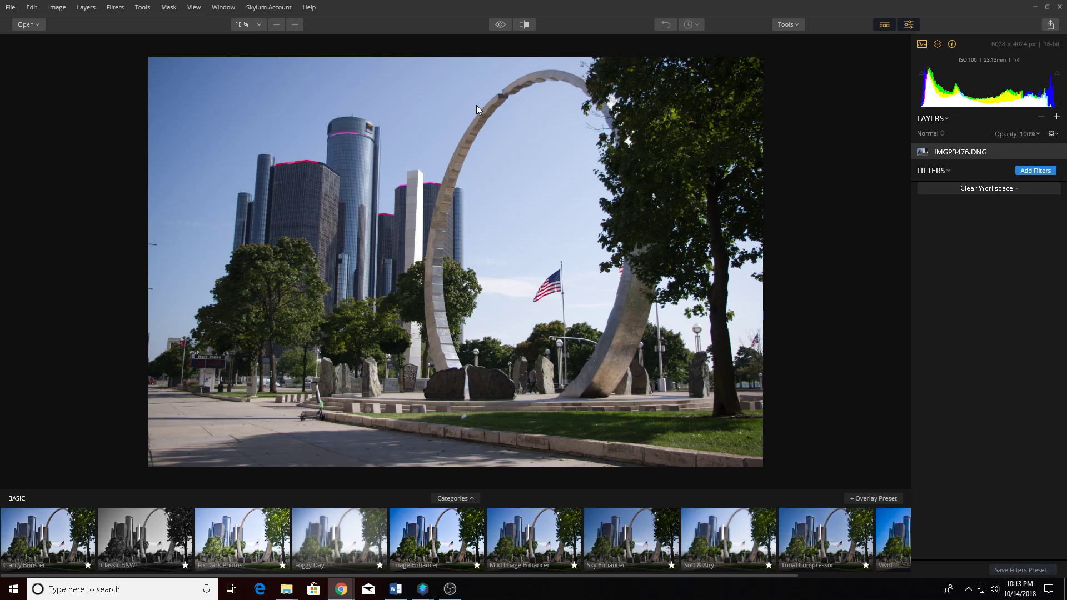
{"action": "mouse_move", "coordinate": [303, 202]}
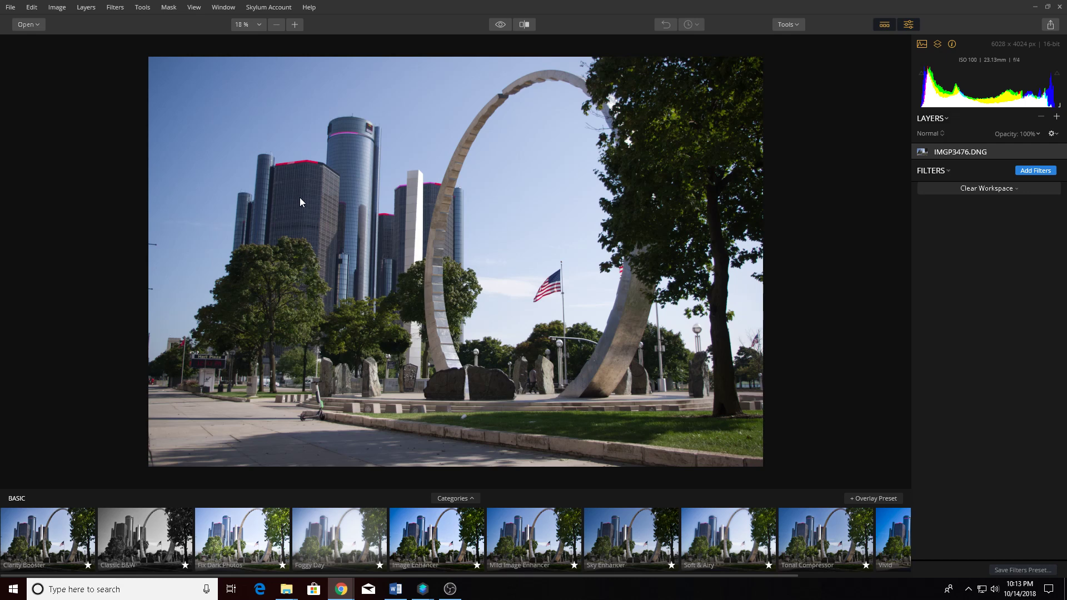
{"action": "mouse_move", "coordinate": [555, 318]}
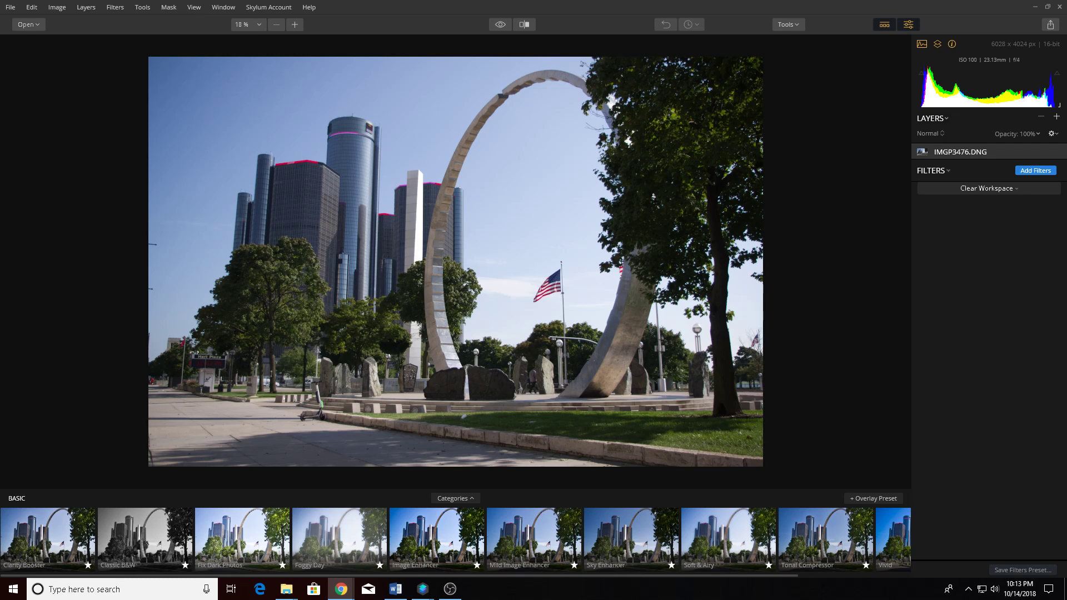
{"action": "mouse_move", "coordinate": [344, 365]}
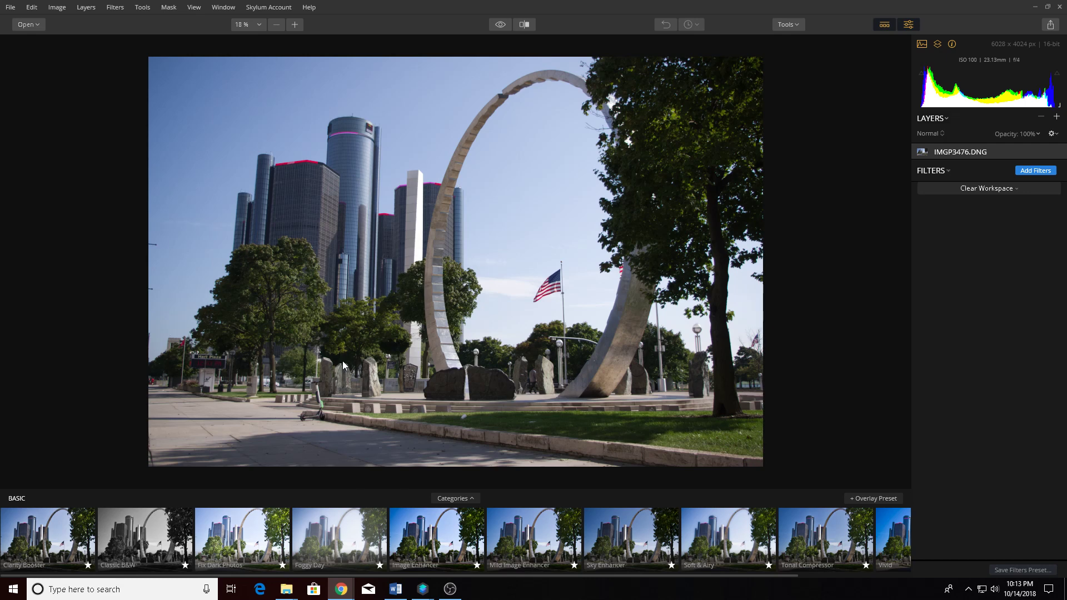
{"action": "mouse_move", "coordinate": [340, 370]}
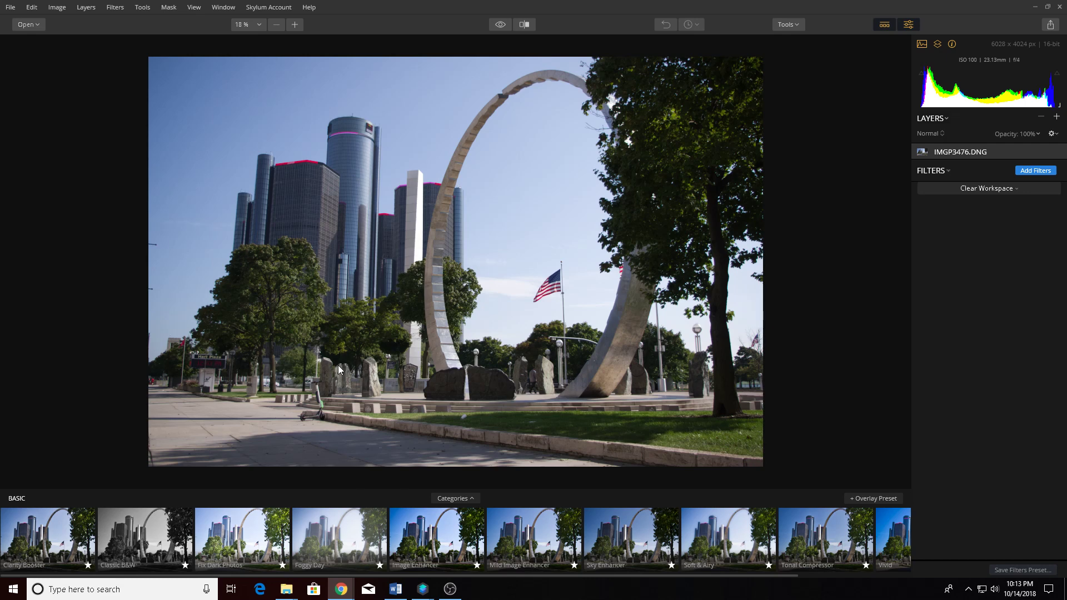
{"action": "mouse_move", "coordinate": [374, 396]}
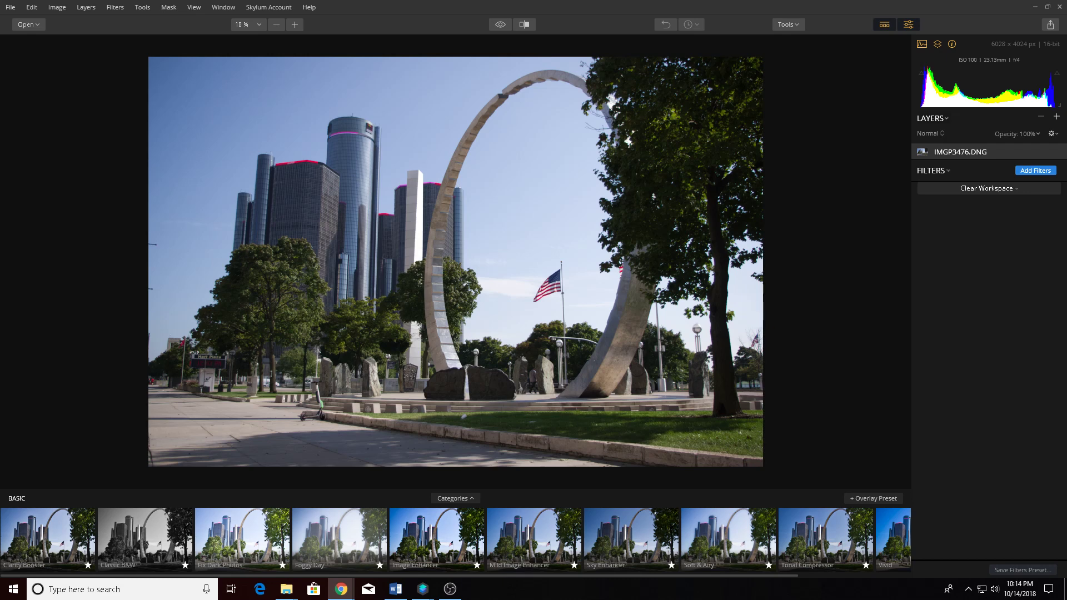
{"action": "mouse_move", "coordinate": [368, 247]}
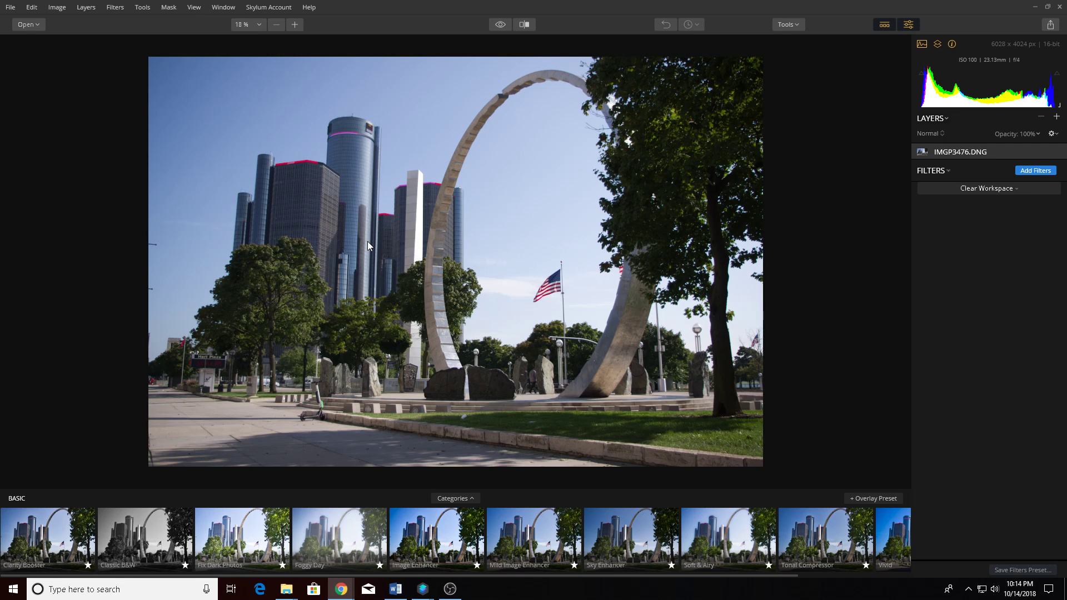
{"action": "mouse_move", "coordinate": [536, 249]}
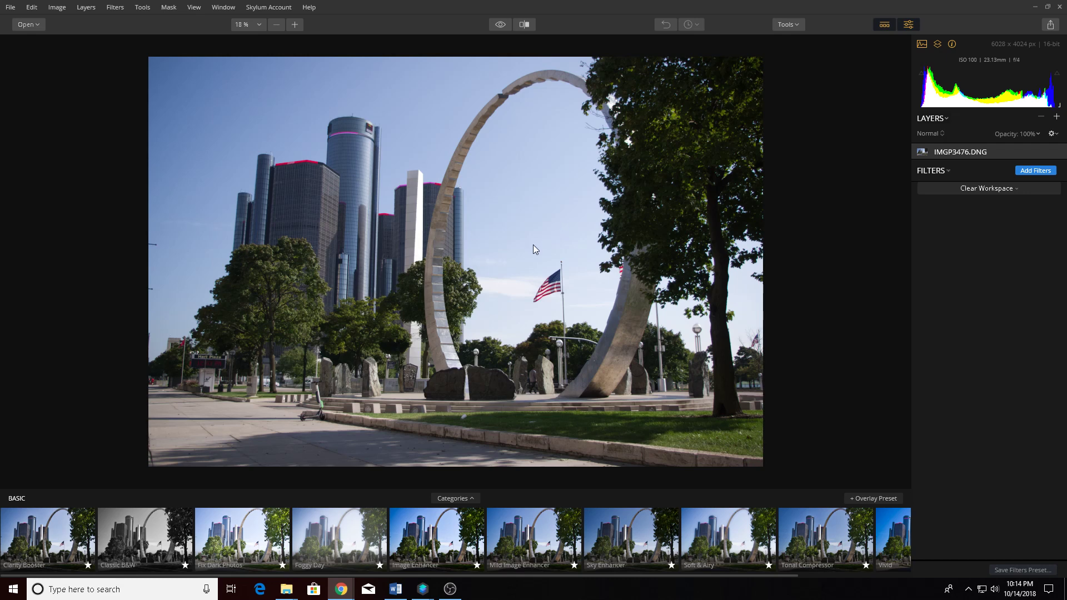
{"action": "mouse_move", "coordinate": [747, 295]}
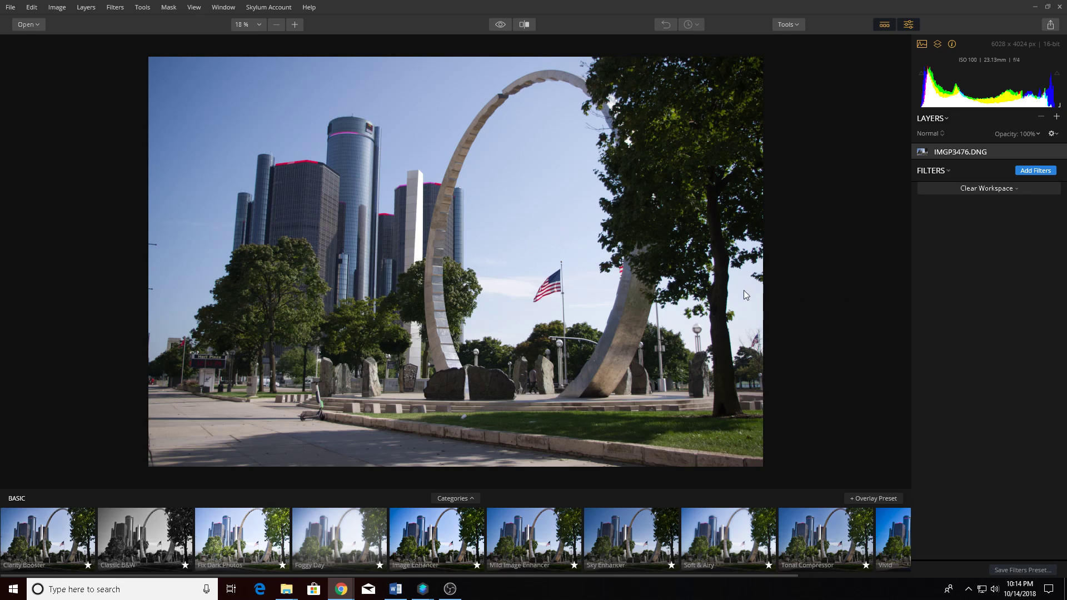
{"action": "mouse_move", "coordinate": [992, 198]}
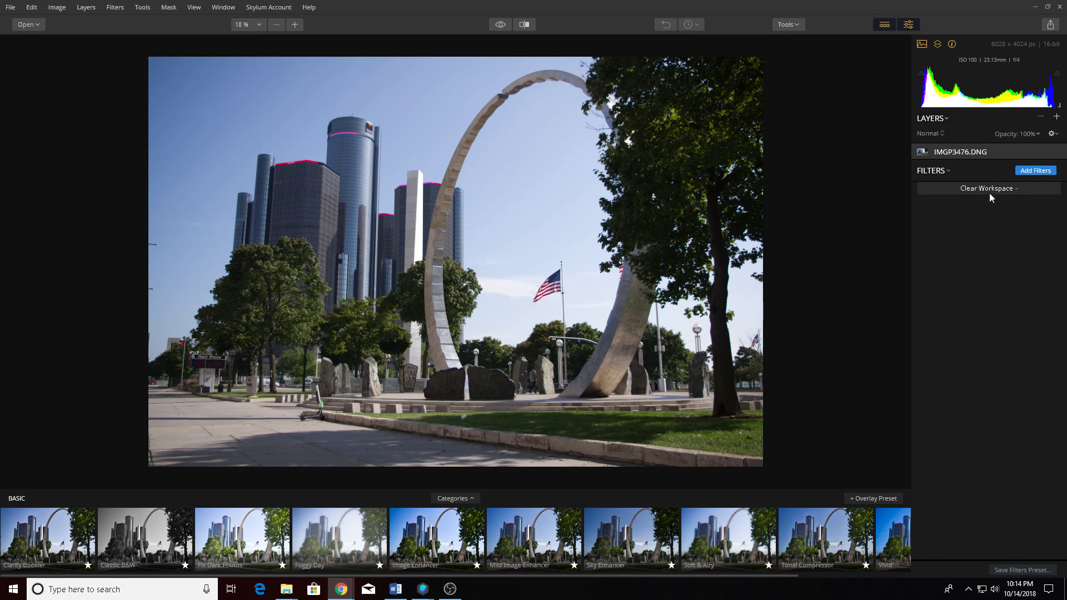
{"action": "mouse_move", "coordinate": [990, 204]}
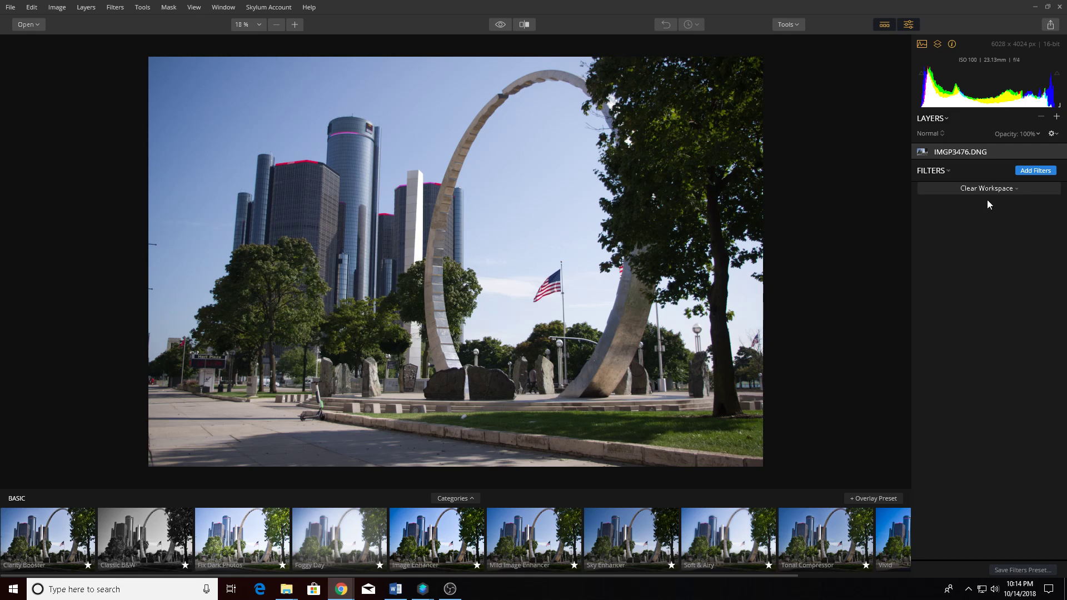
{"action": "mouse_move", "coordinate": [514, 263]}
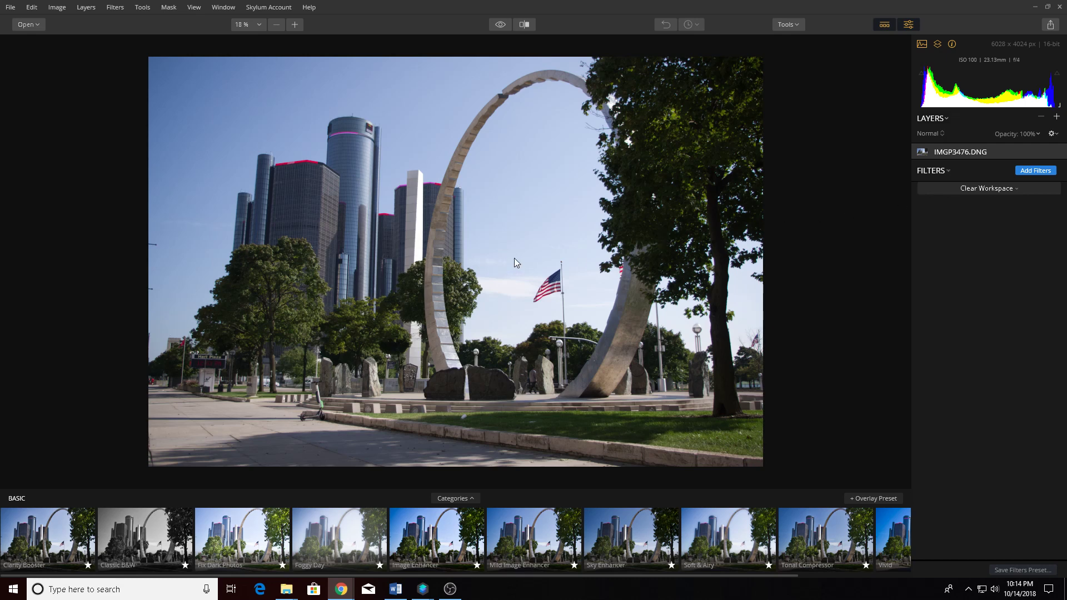
{"action": "mouse_move", "coordinate": [422, 349]}
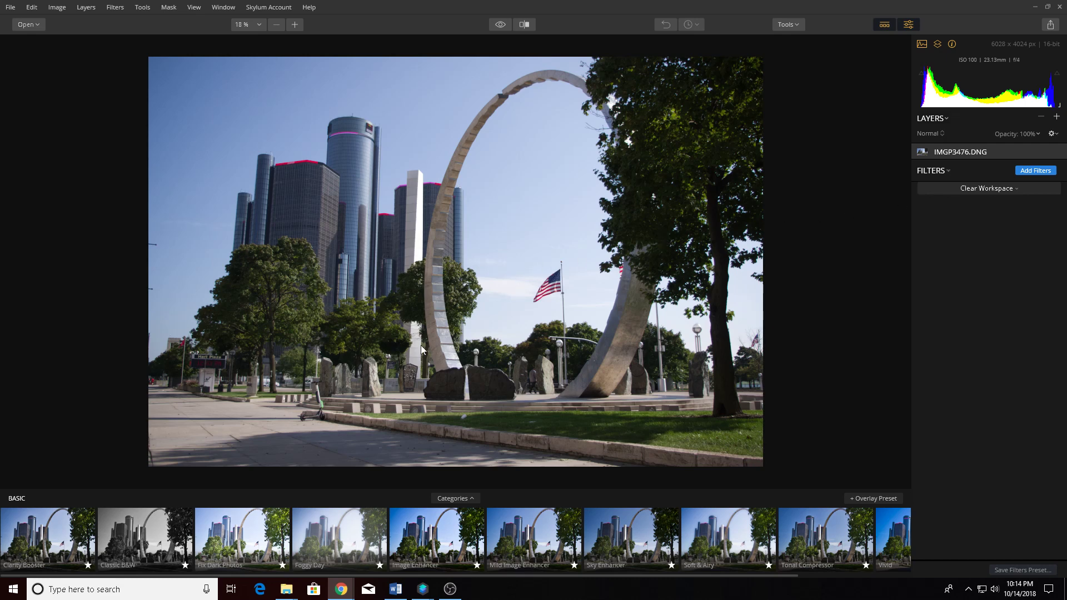
{"action": "mouse_move", "coordinate": [46, 535]}
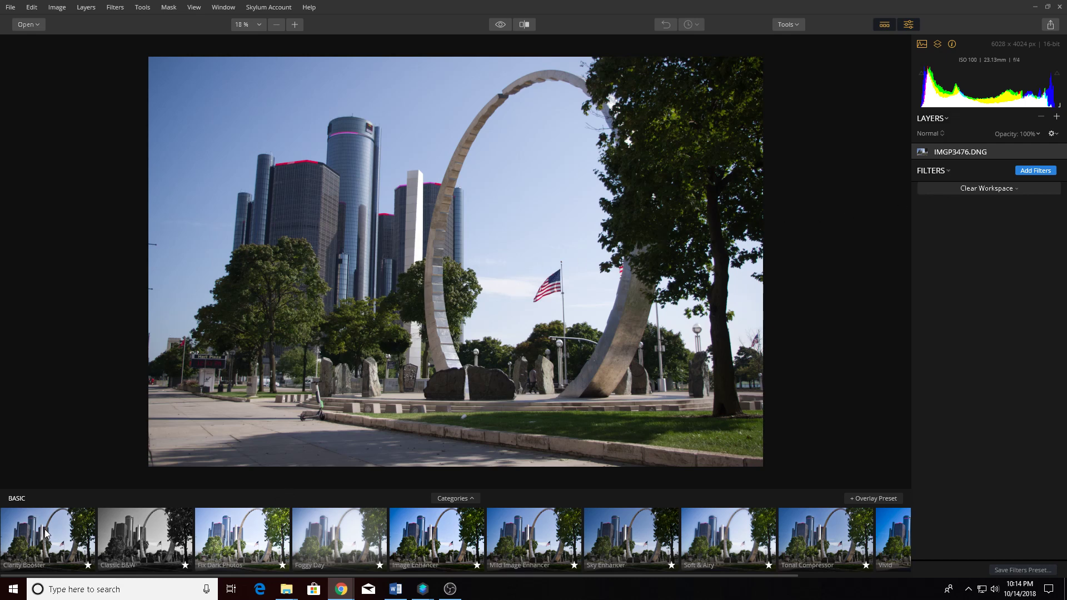
{"action": "mouse_move", "coordinate": [734, 578]}
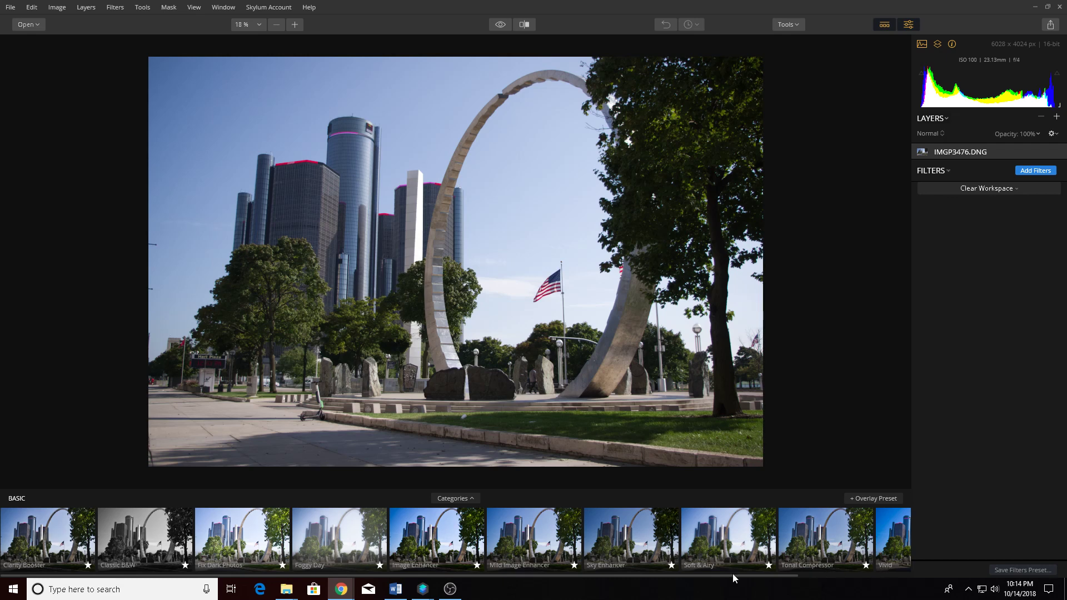
{"action": "mouse_move", "coordinate": [53, 541]}
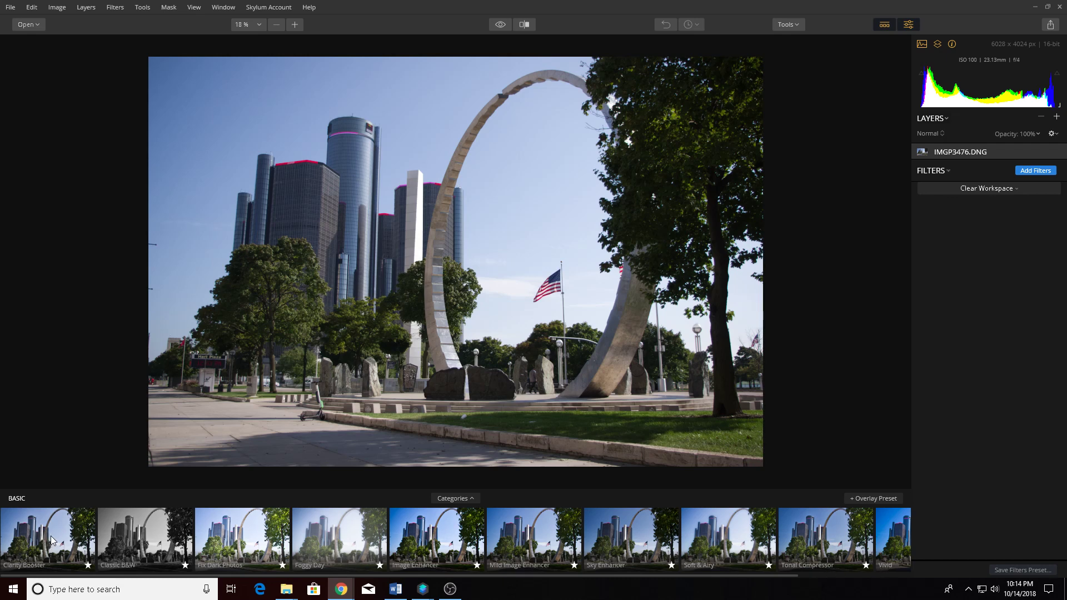
Apply the Clarity Booster look, add a full-strength Golden Hour filter, and search the catalog for Sunrays
{"action": "left_click", "coordinate": [48, 538]}
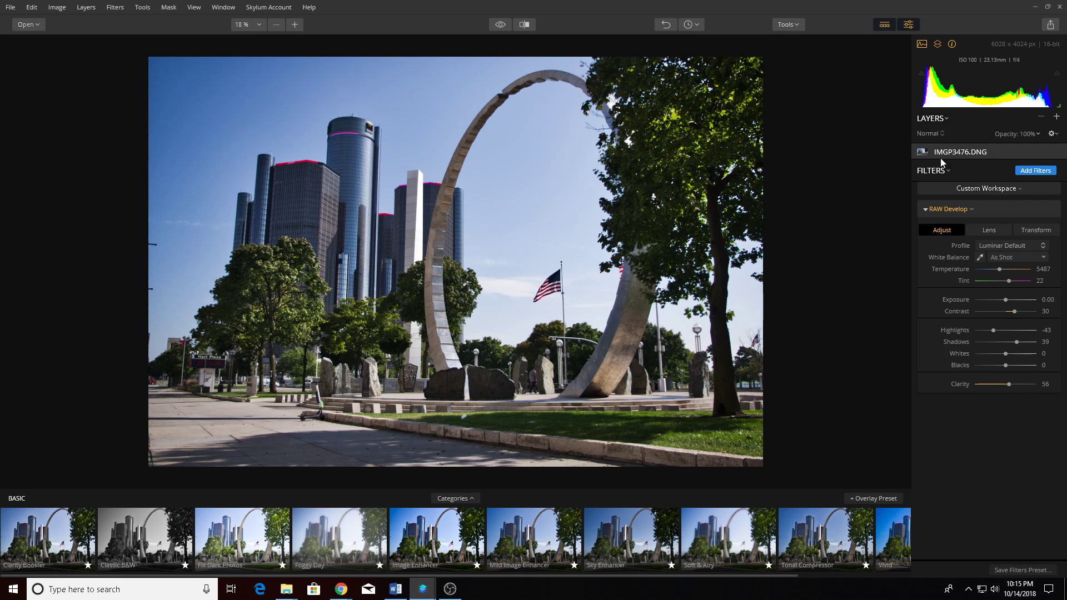
{"action": "mouse_move", "coordinate": [941, 134]}
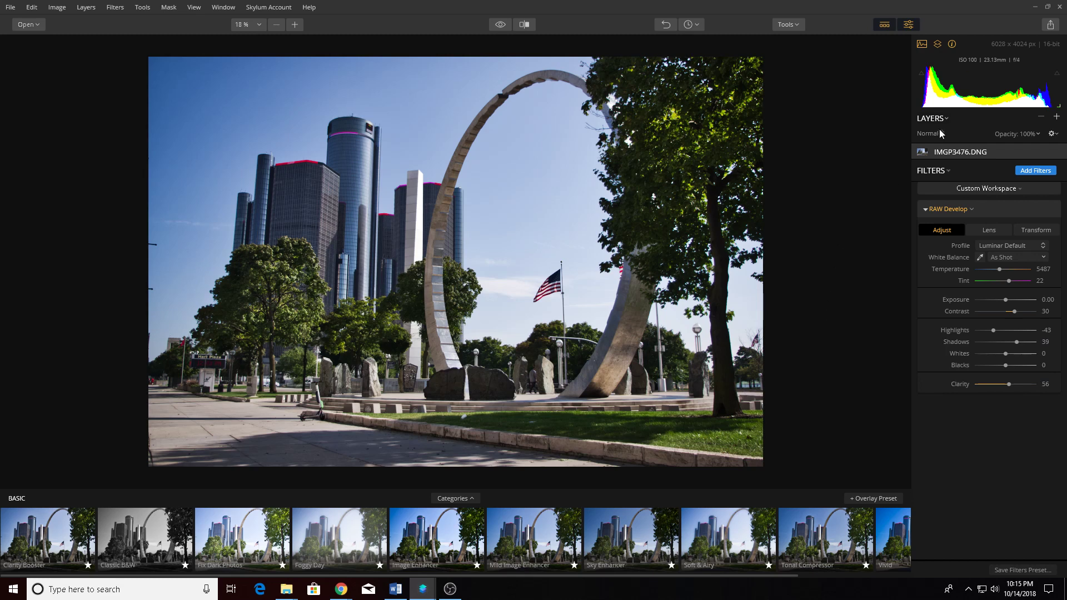
{"action": "mouse_move", "coordinate": [1038, 178]}
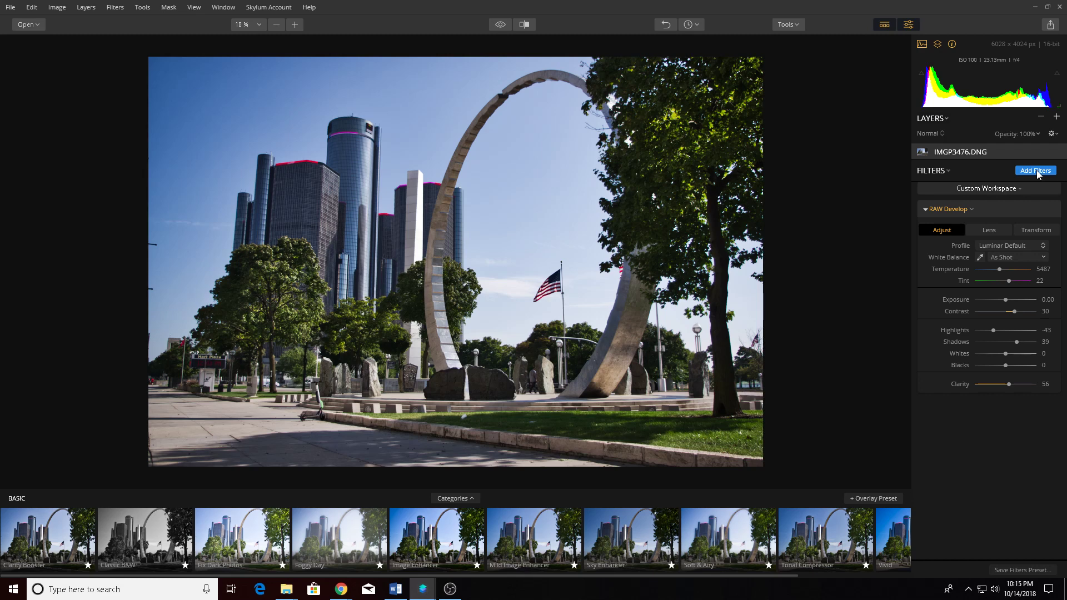
{"action": "left_click", "coordinate": [1035, 170]}
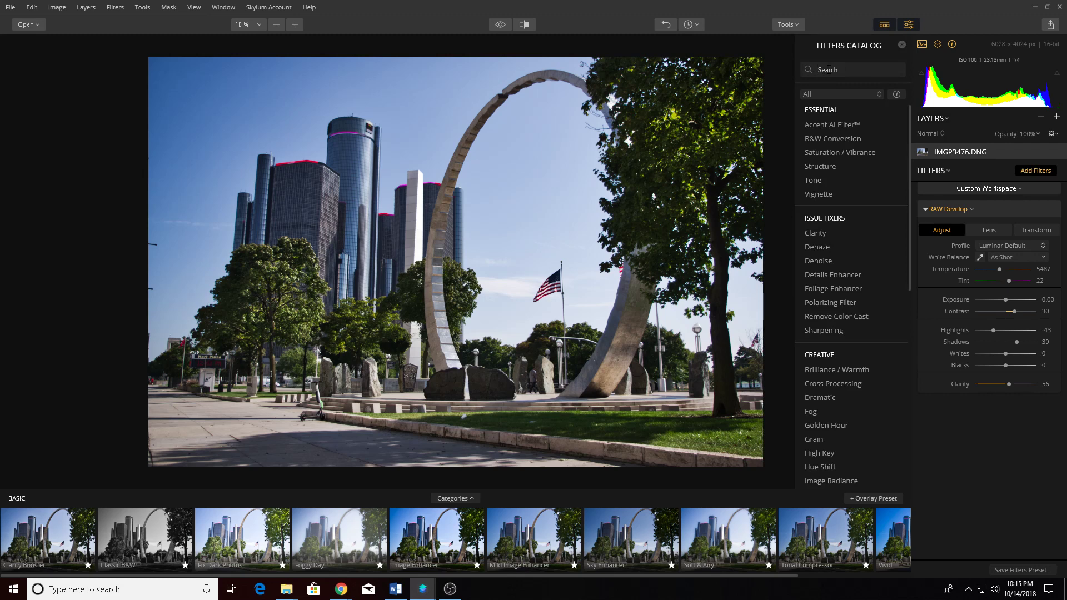
{"action": "type", "text": "gold"}
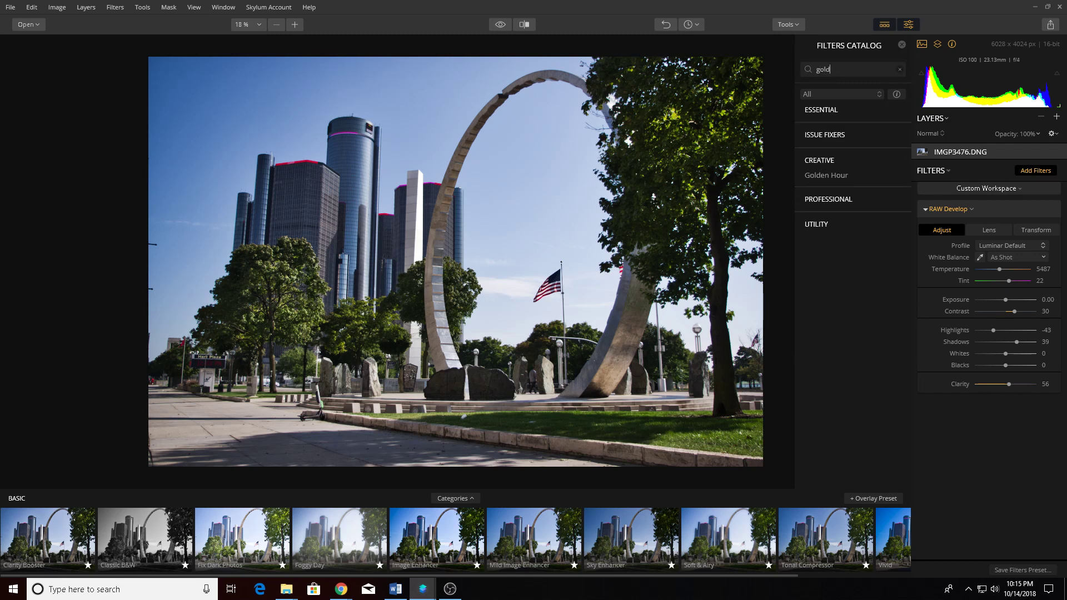
{"action": "left_click", "coordinate": [826, 174]}
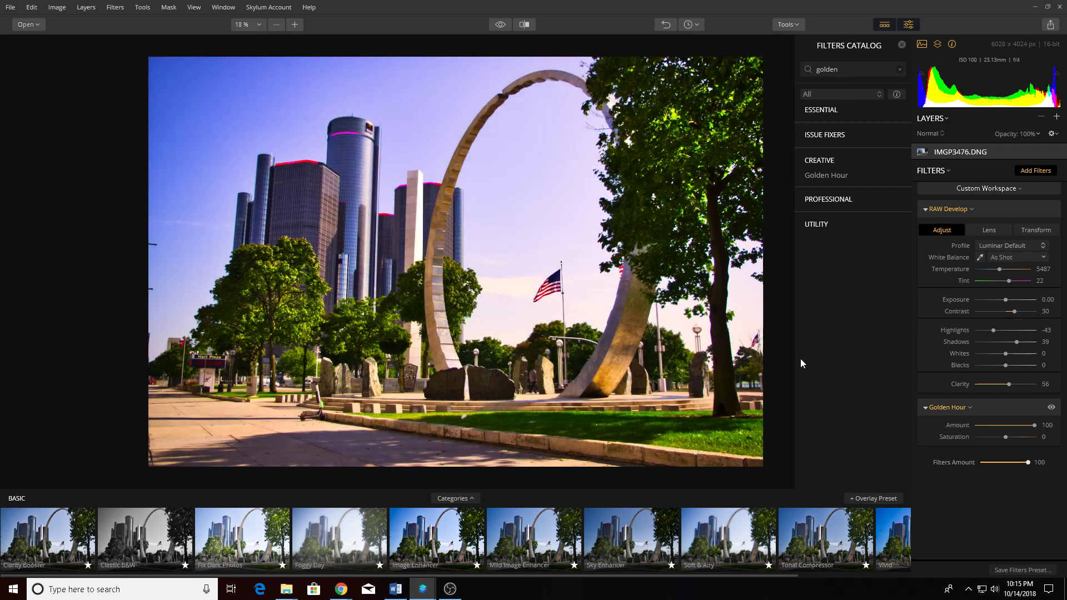
{"action": "mouse_move", "coordinate": [601, 311]}
{"action": "type", "text": "sun"}
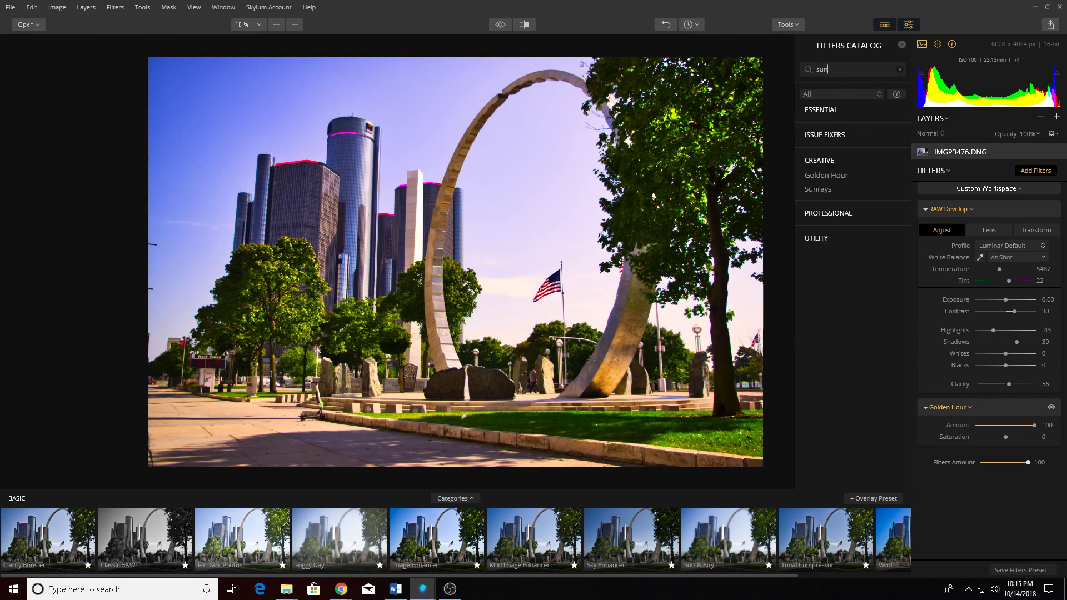
{"action": "type", "text": "ray"}
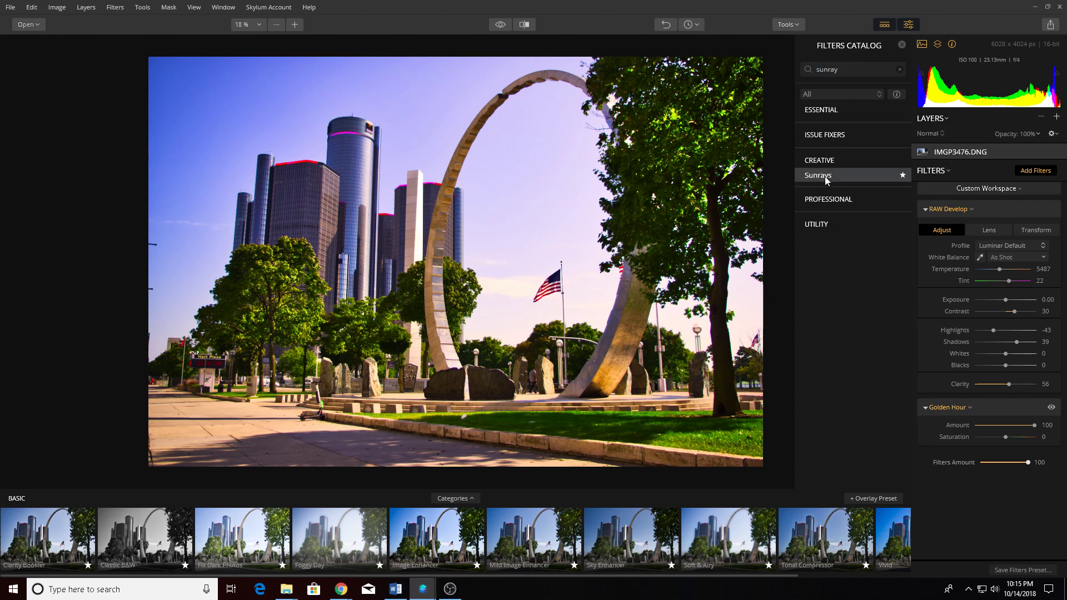
Add the Sunrays filter with its sun center at the upper right over the tree
{"action": "left_click", "coordinate": [820, 175]}
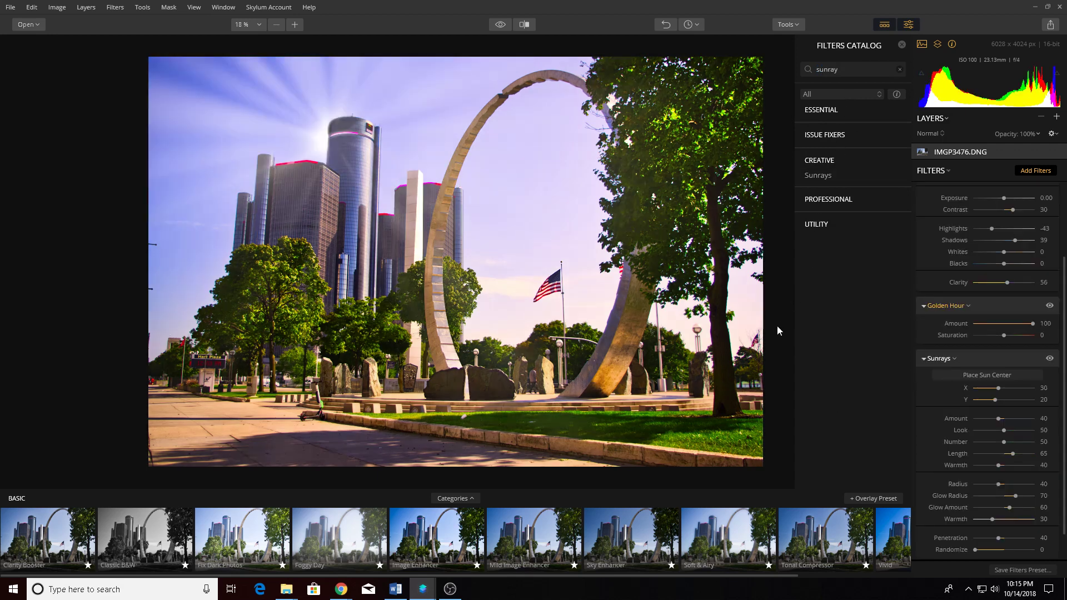
{"action": "mouse_move", "coordinate": [257, 131]}
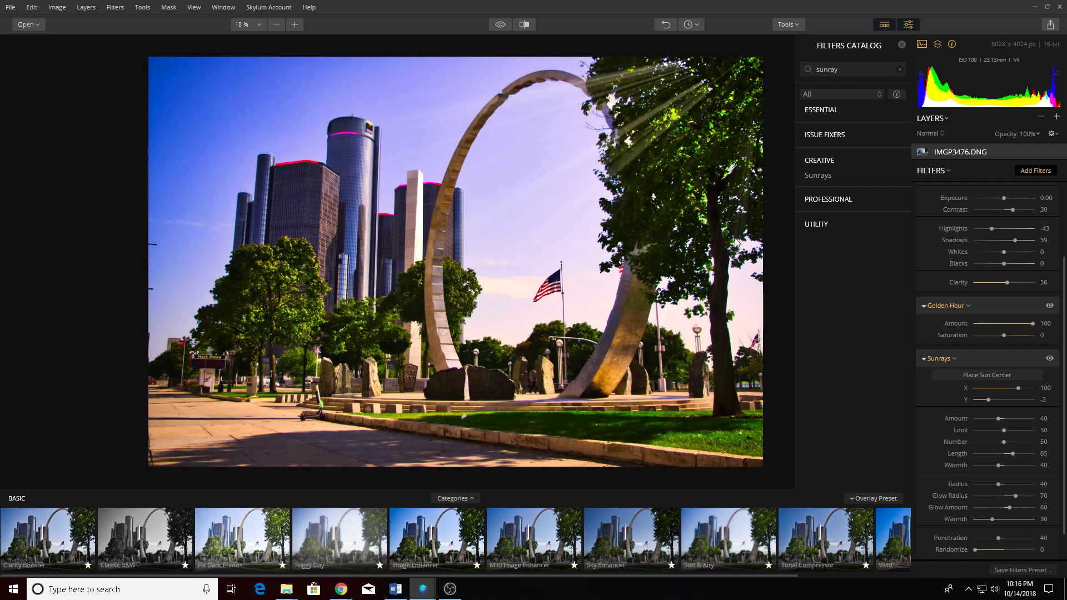
{"action": "mouse_move", "coordinate": [181, 108]}
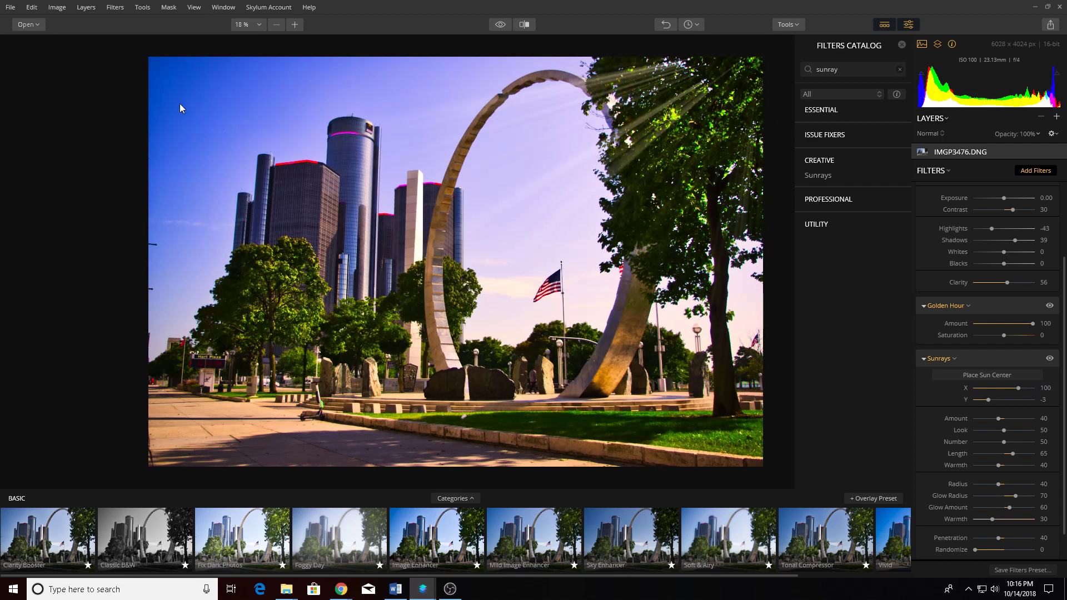
{"action": "mouse_move", "coordinate": [522, 415]}
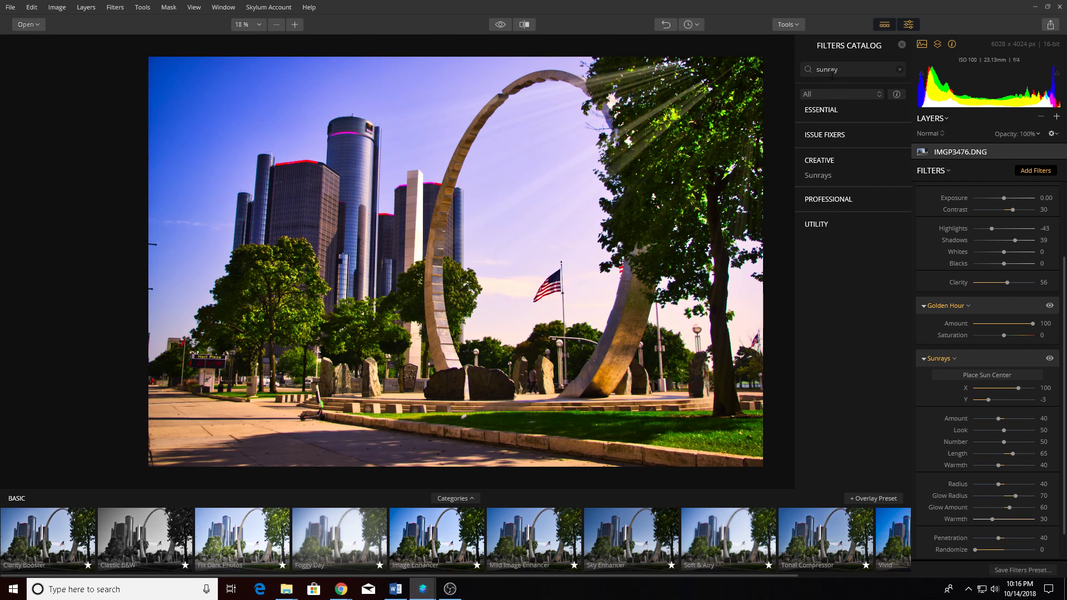
Add an HSL filter and set saturation to Yellow -100, Green 100, Blue 55
{"action": "type", "text": "hsl"}
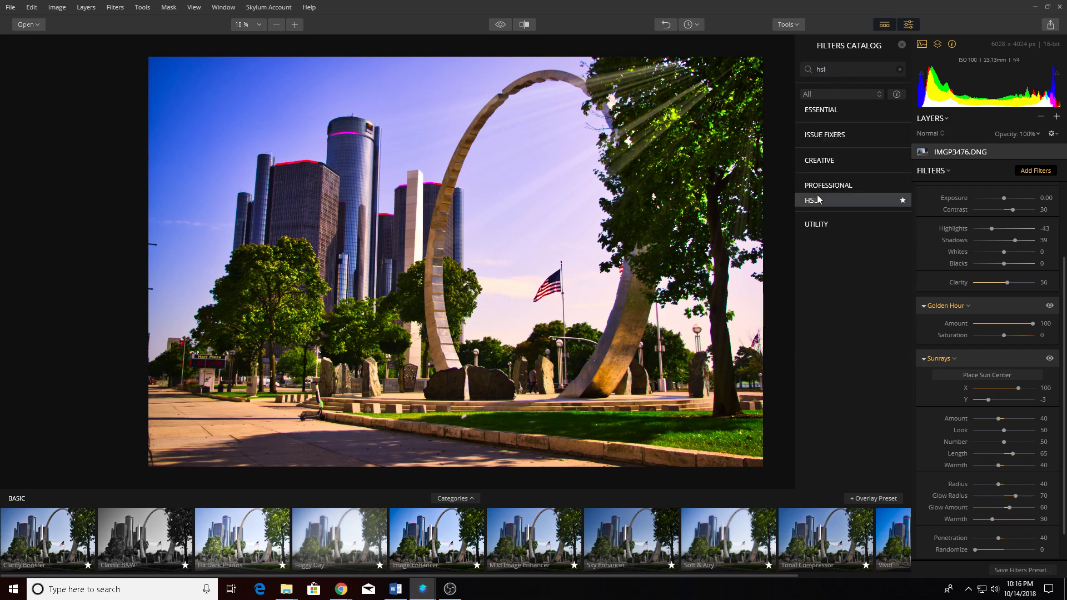
{"action": "left_click", "coordinate": [812, 200]}
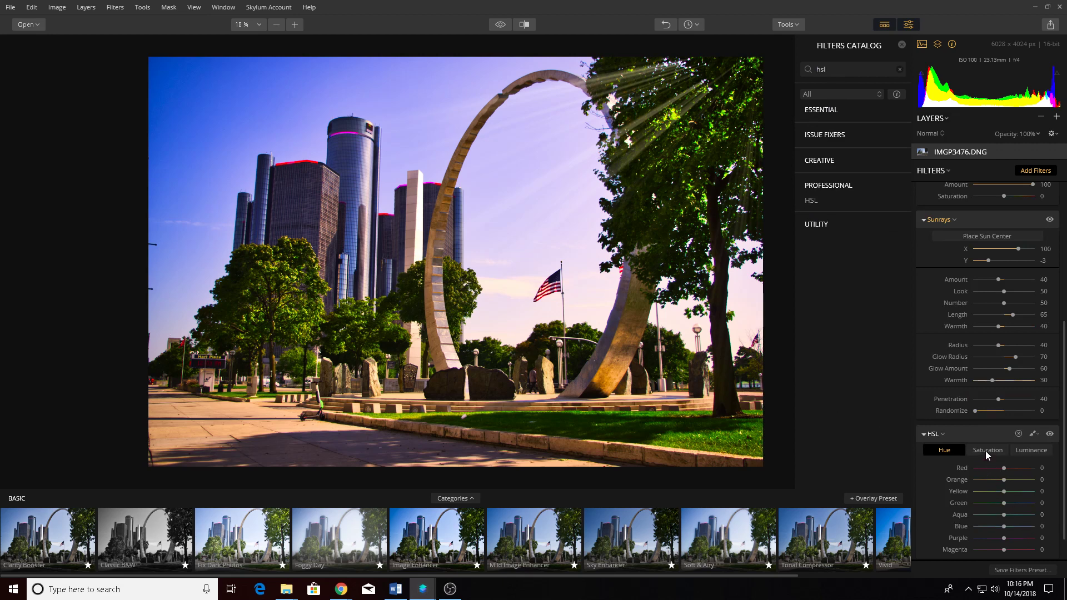
{"action": "left_click", "coordinate": [987, 450]}
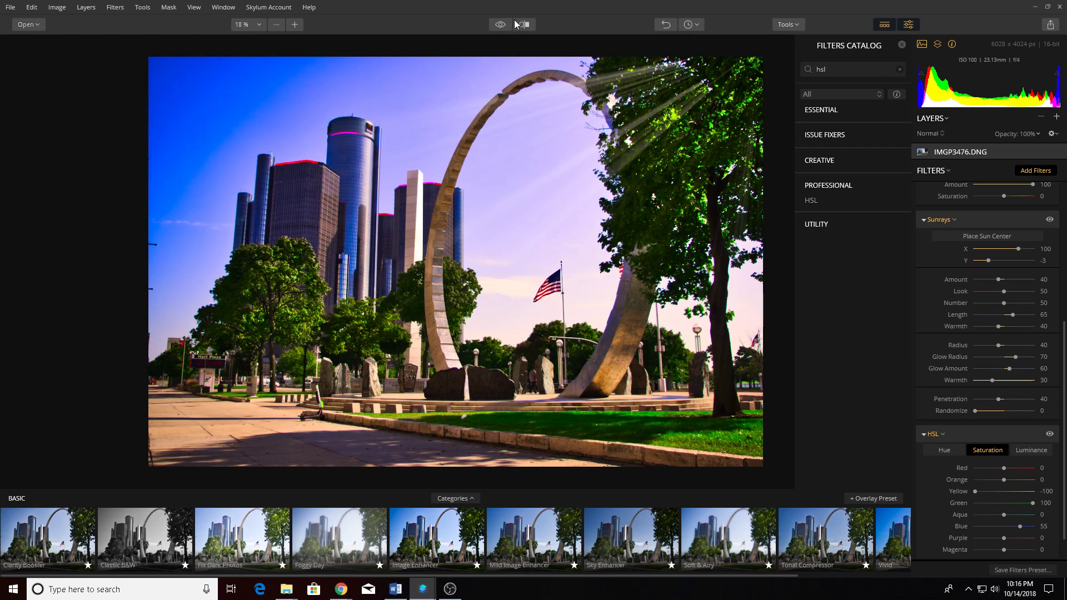
{"action": "left_click", "coordinate": [500, 25]}
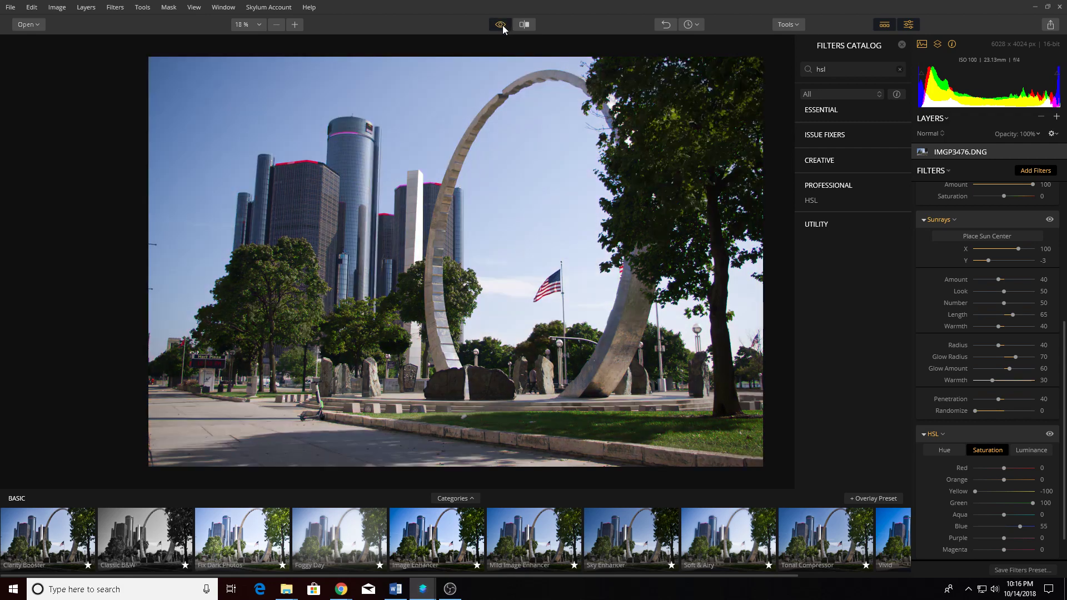
{"action": "left_click", "coordinate": [523, 25]}
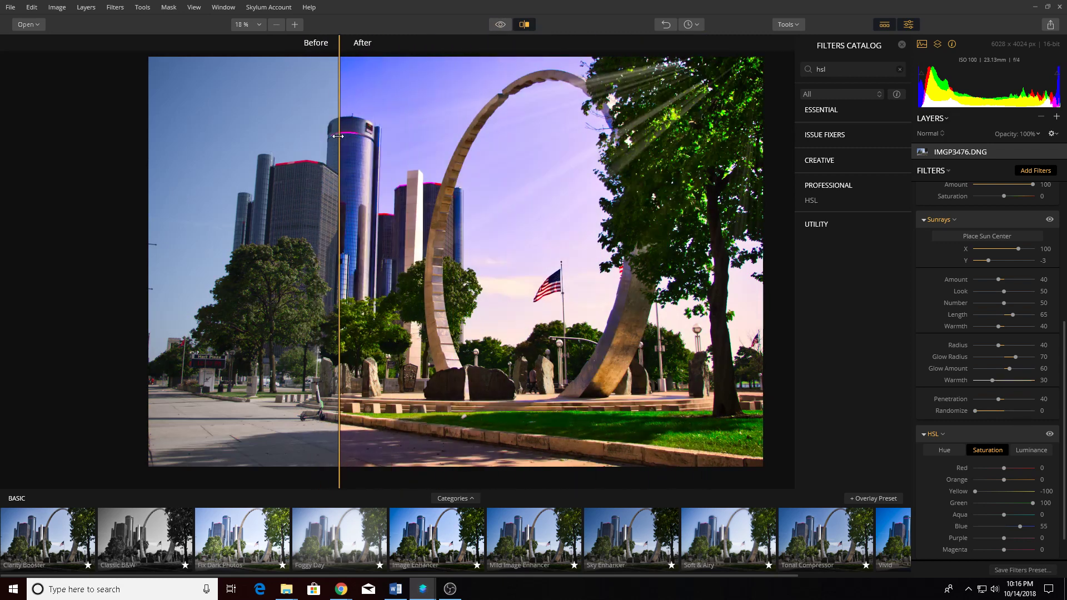
{"action": "left_click", "coordinate": [499, 25]}
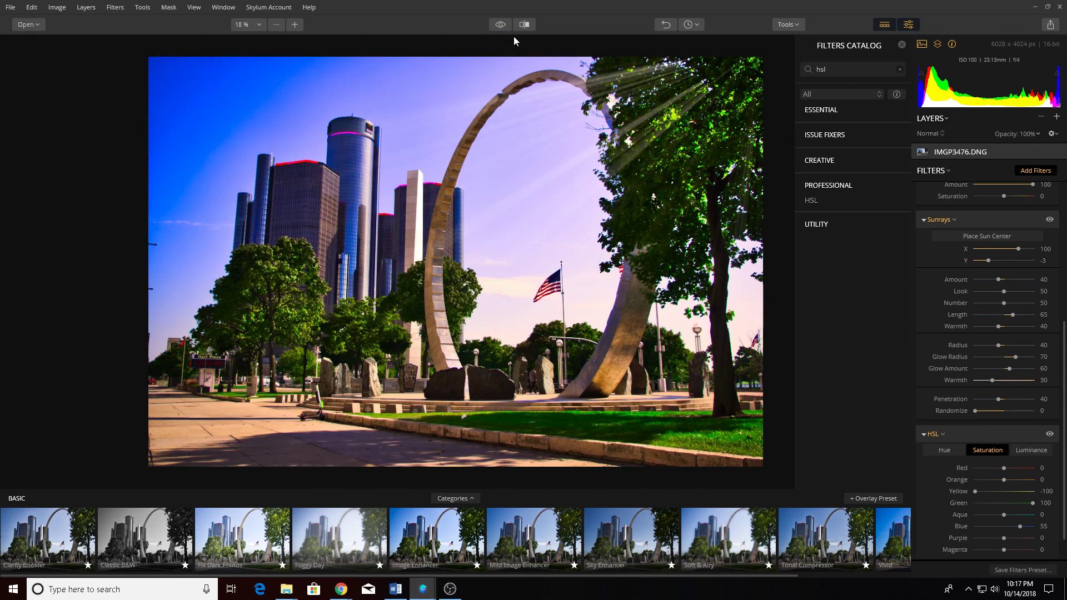
{"action": "left_click", "coordinate": [500, 25]}
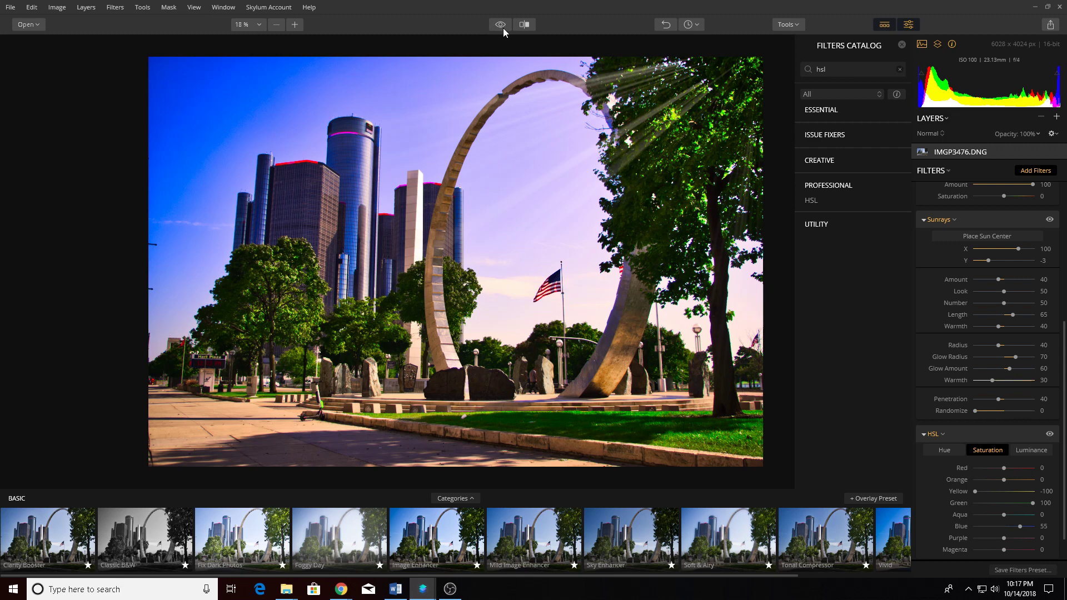
{"action": "mouse_move", "coordinate": [505, 34]}
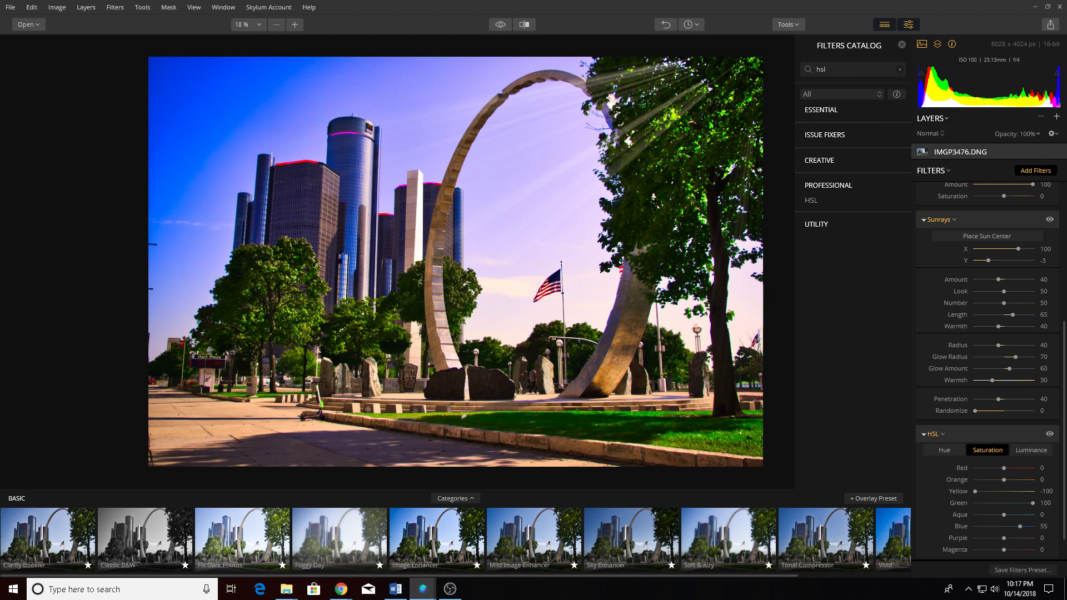